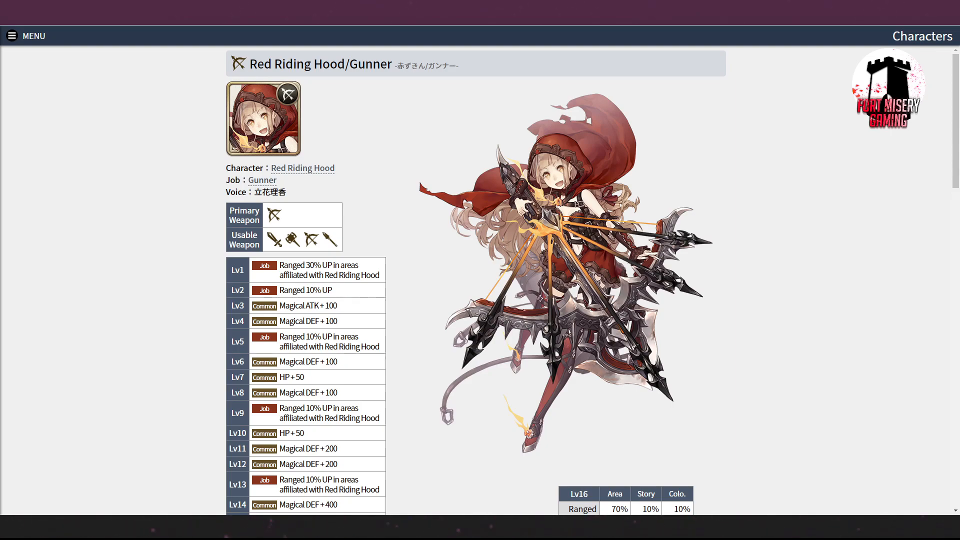
scroll(down, 3)
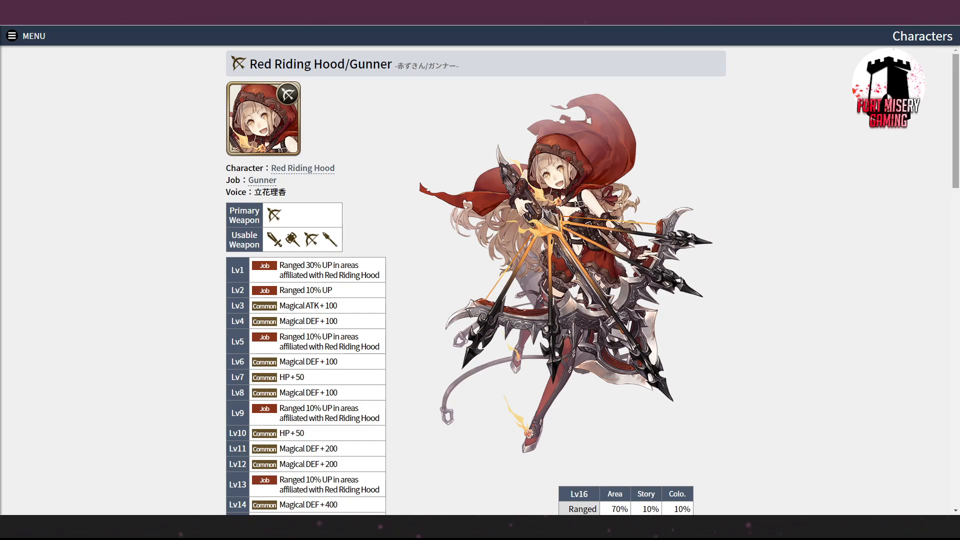
scroll(down, 3)
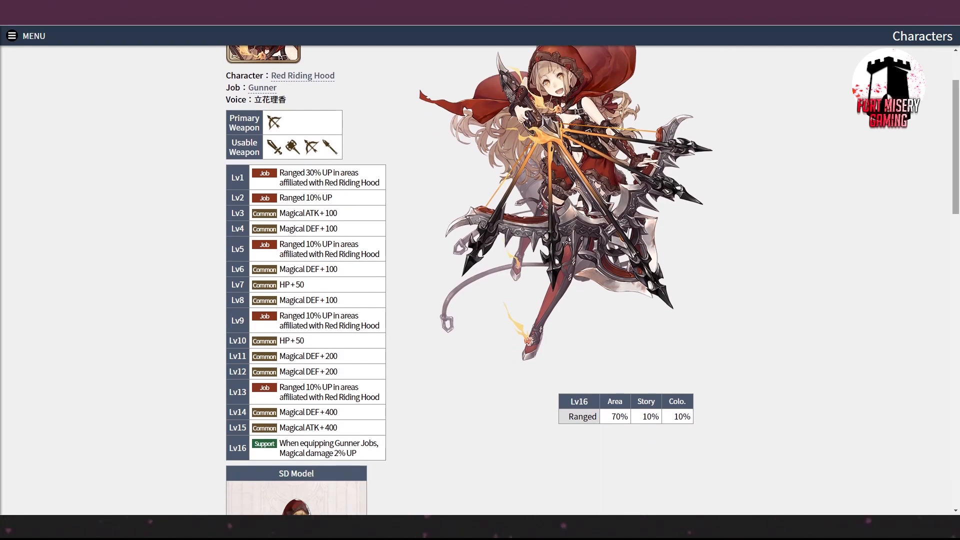
scroll(down, 3)
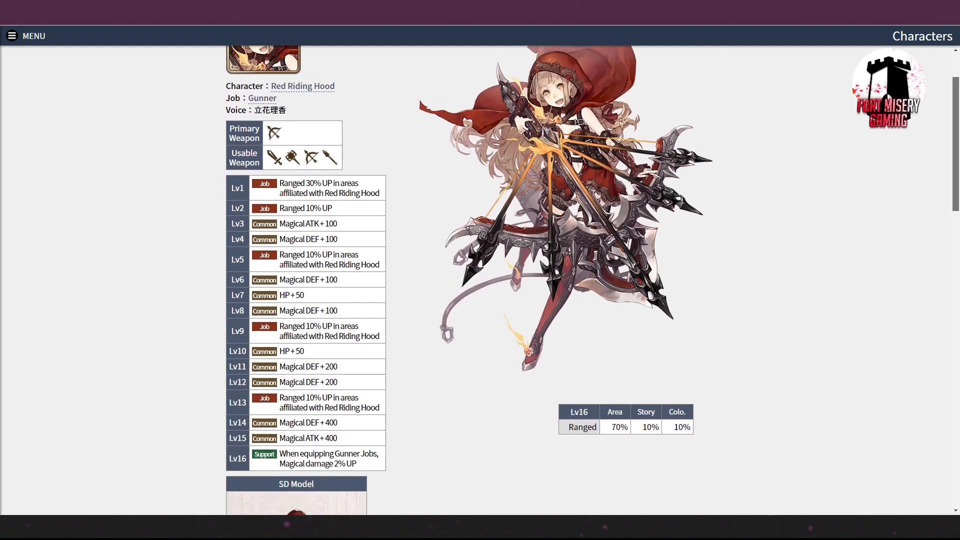
scroll(up, 3)
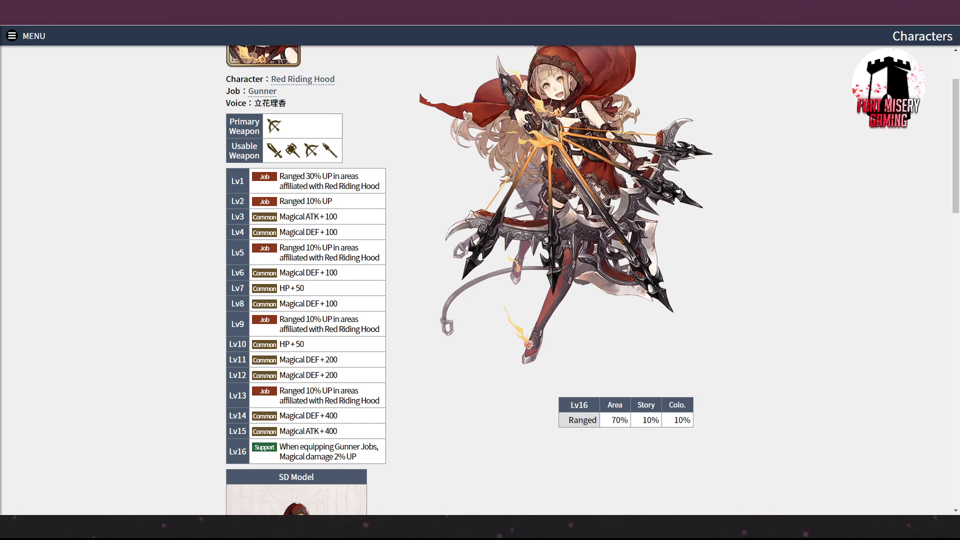
scroll(down, 3)
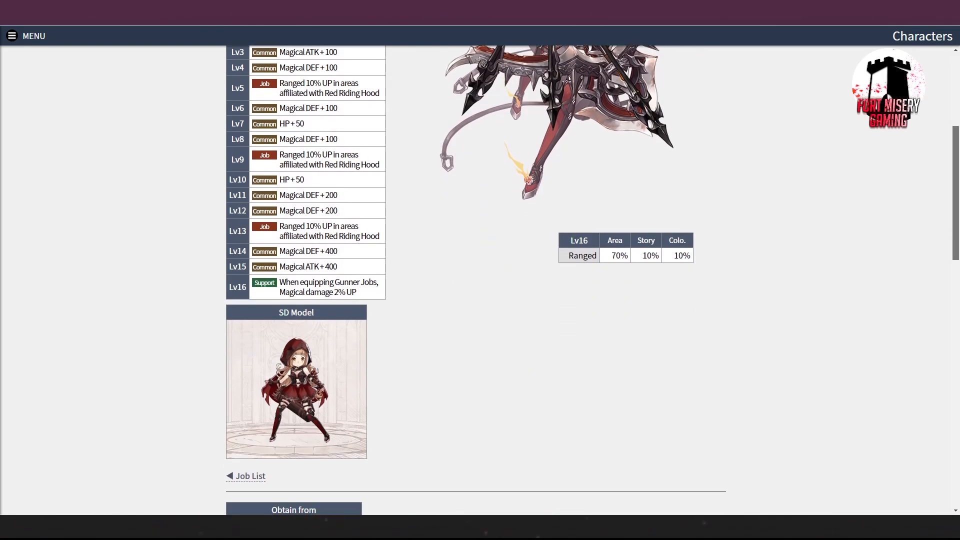
scroll(up, 3)
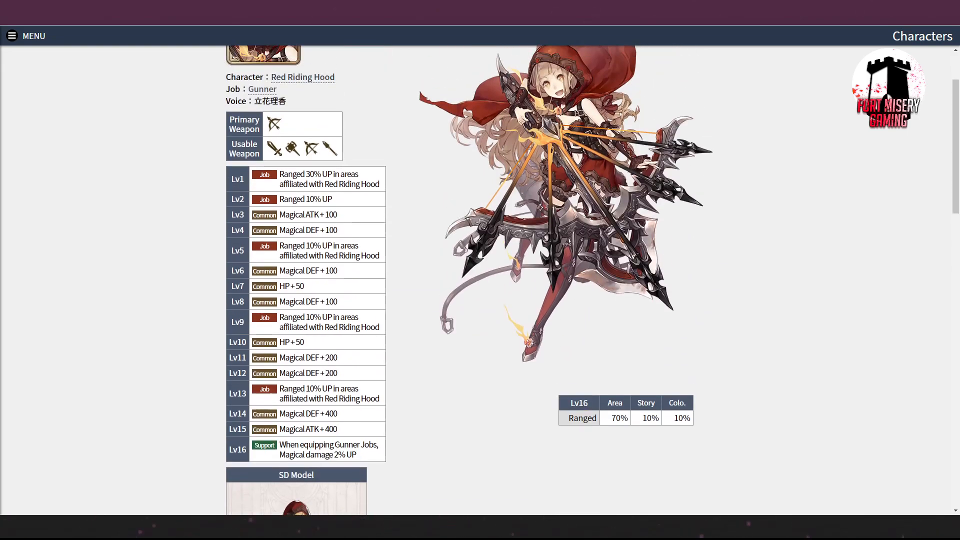